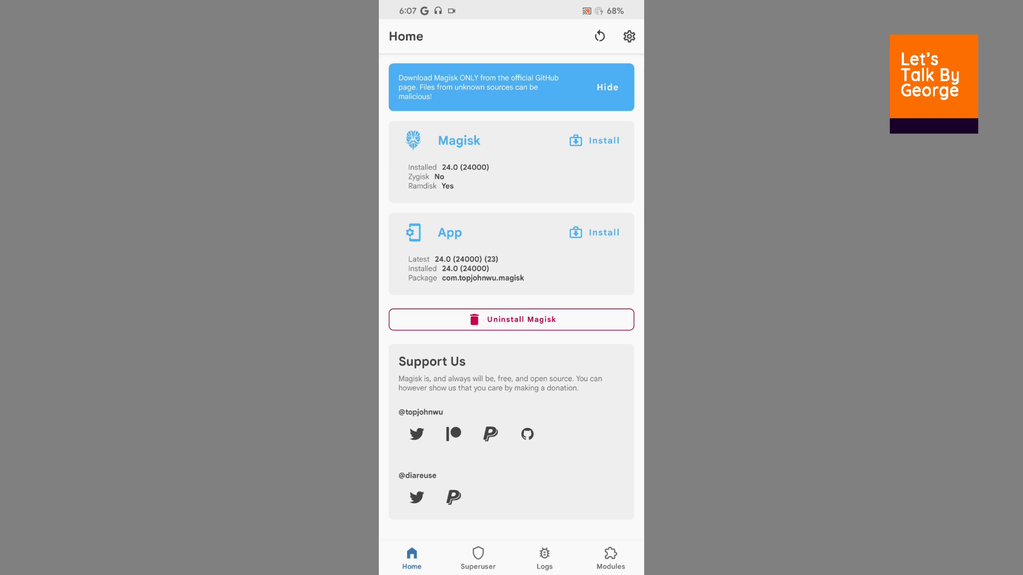
Open Magisk settings from the gear icon on the Home screen
left_click(630, 36)
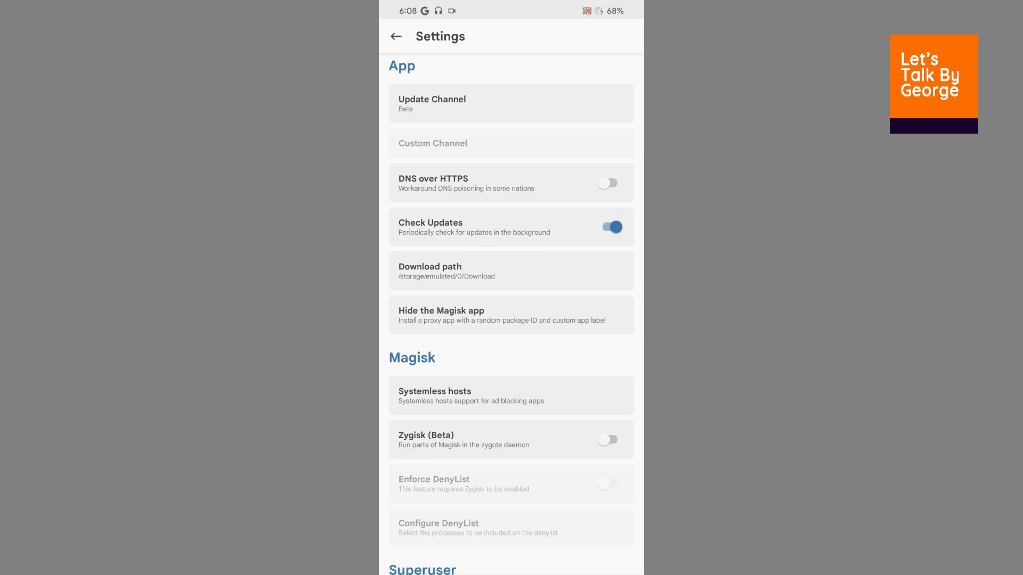
Enable Zygisk (Beta) and open the Configure DenyList app list
left_click(608, 439)
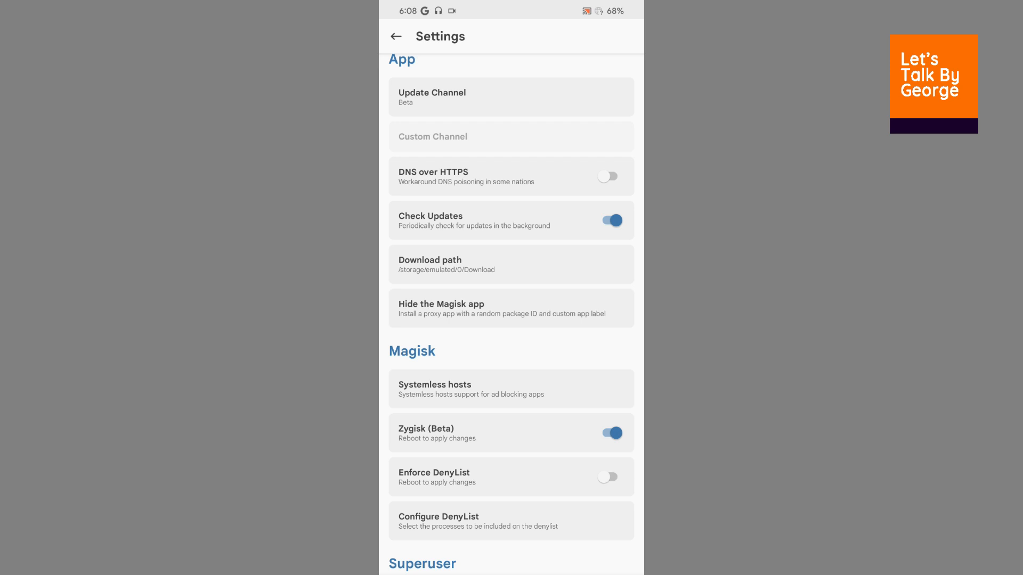
scroll("down", 3)
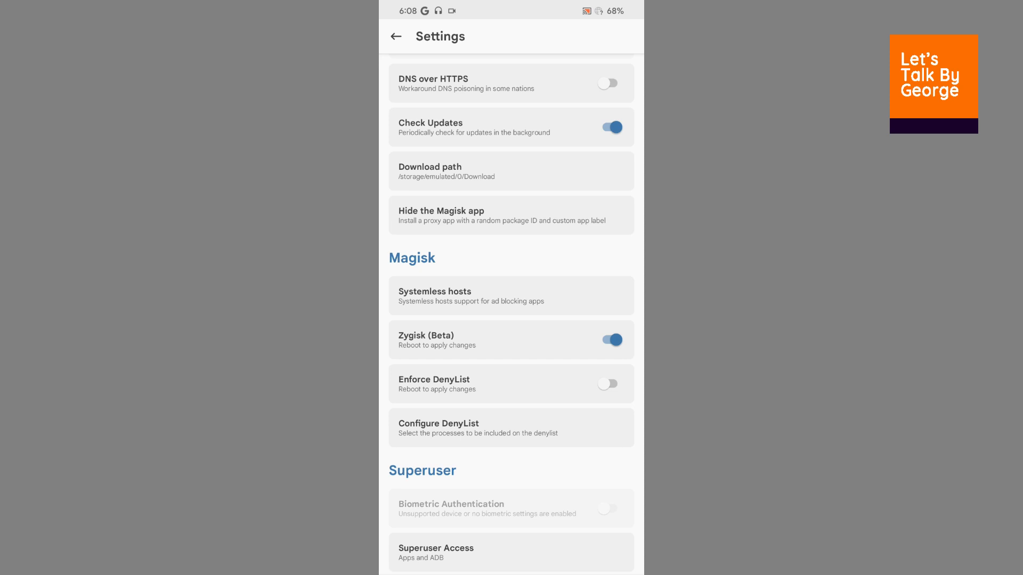
left_click(609, 384)
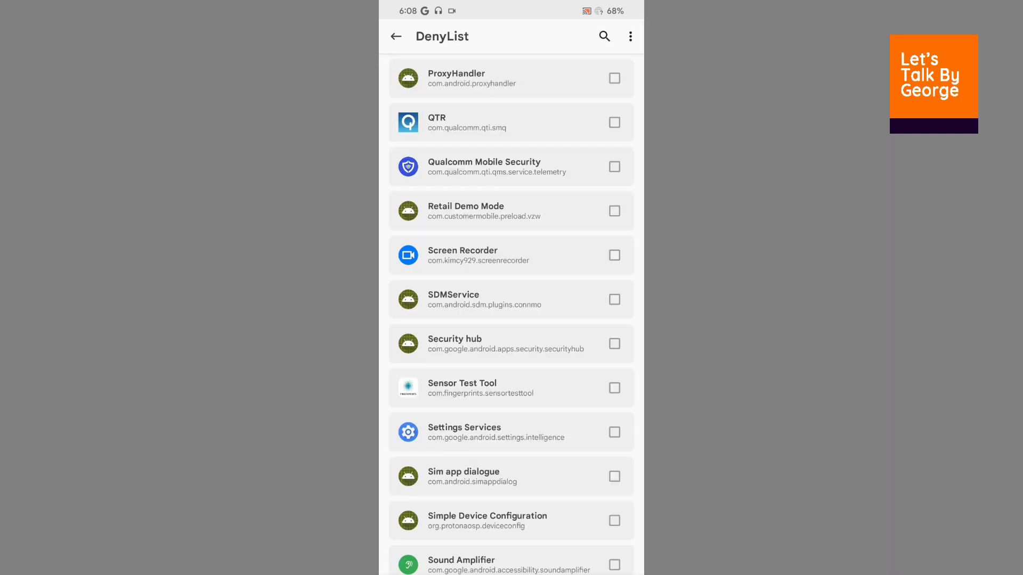
Browse the DenyList app list for Google Play services, then return to Settings
scroll("down", 3)
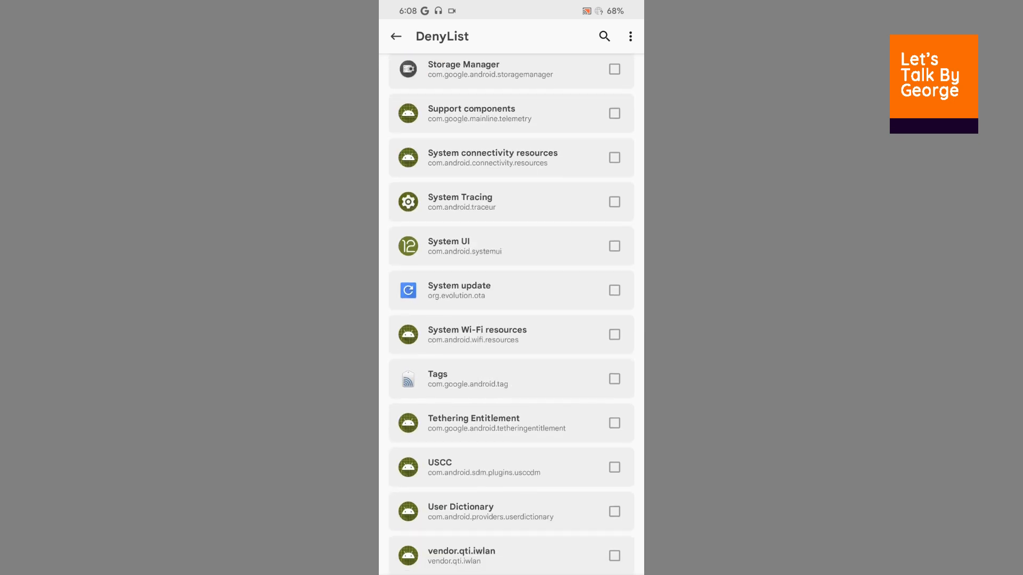
scroll("up", 3)
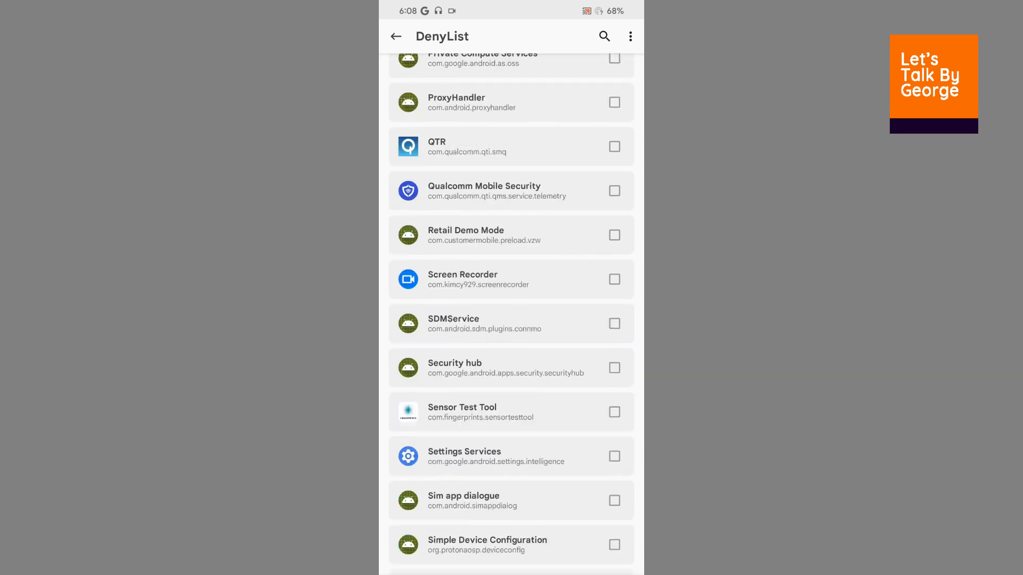
scroll("down", 3)
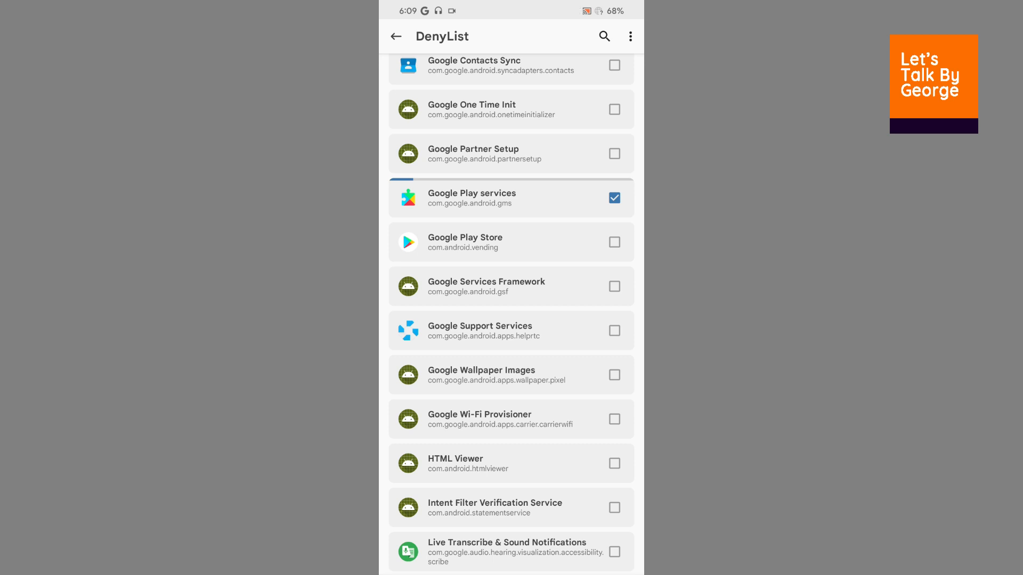
left_click(396, 35)
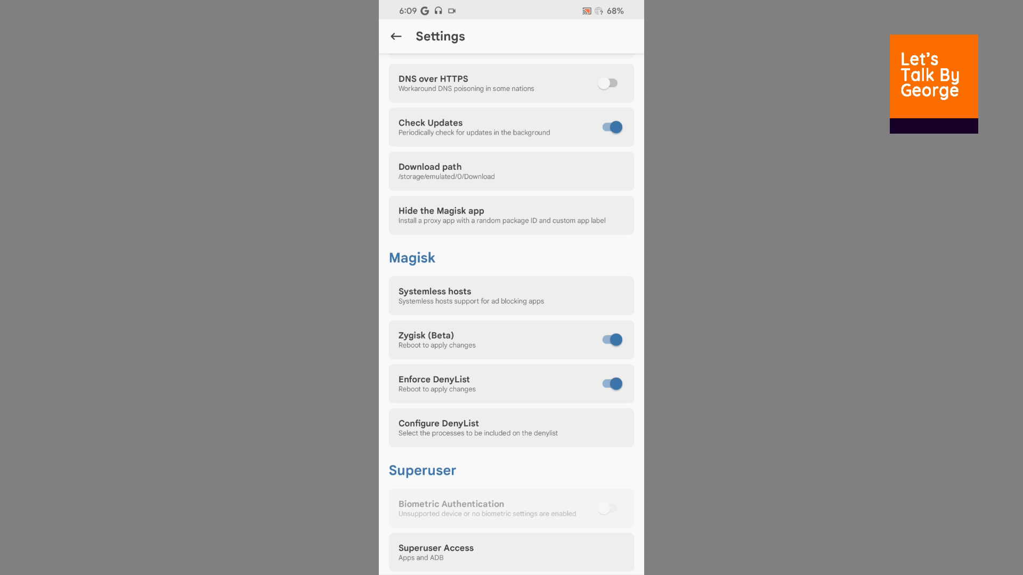
Reopen the DenyList with system apps shown, then go back to the Home screen
left_click(510, 428)
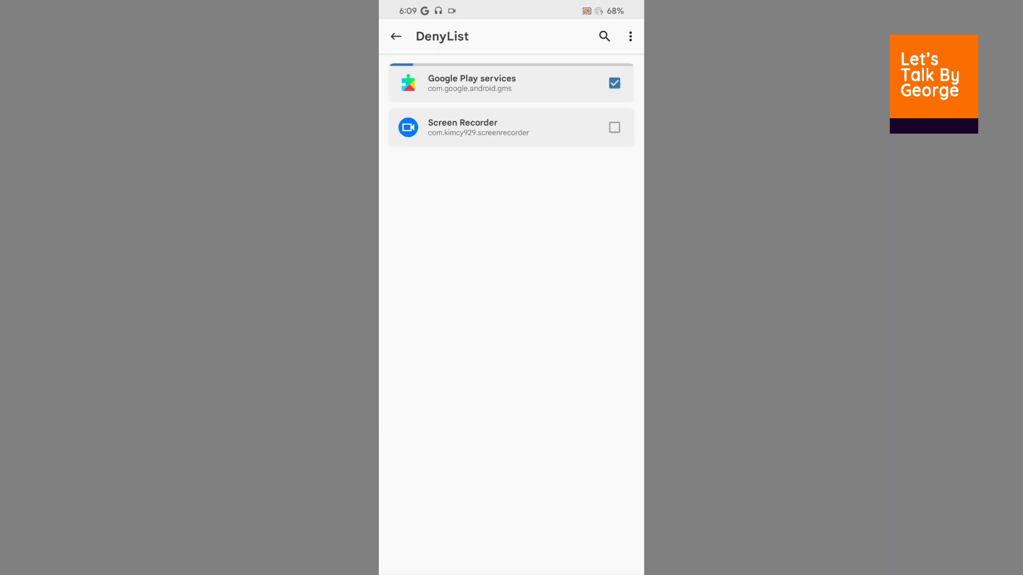
left_click(629, 36)
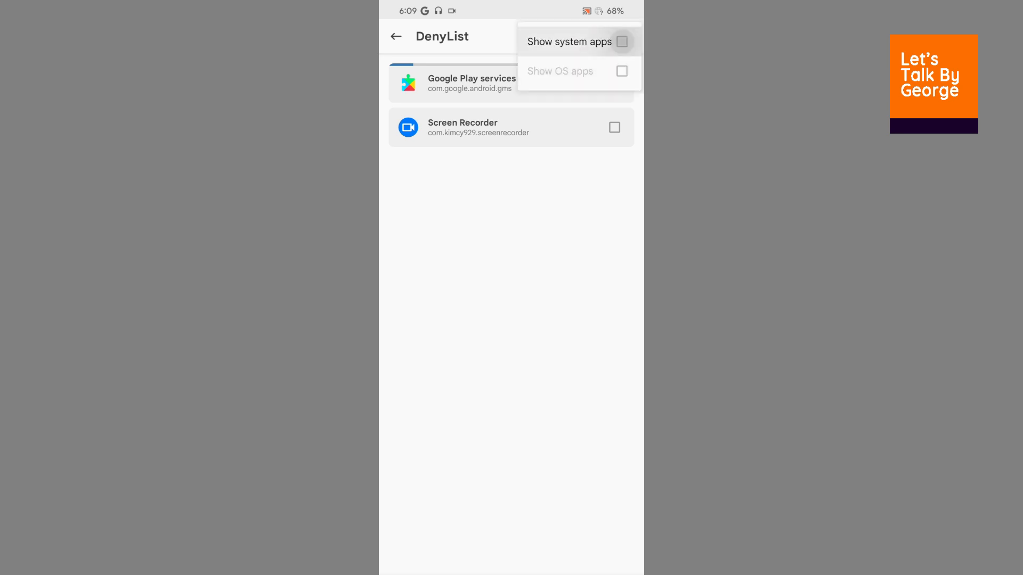
left_click(625, 42)
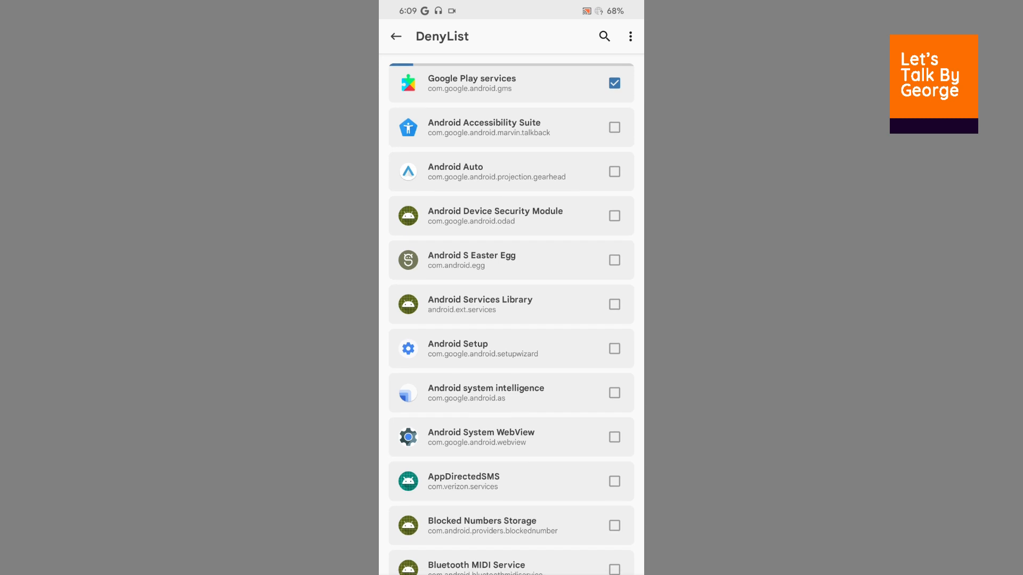
left_click(397, 36)
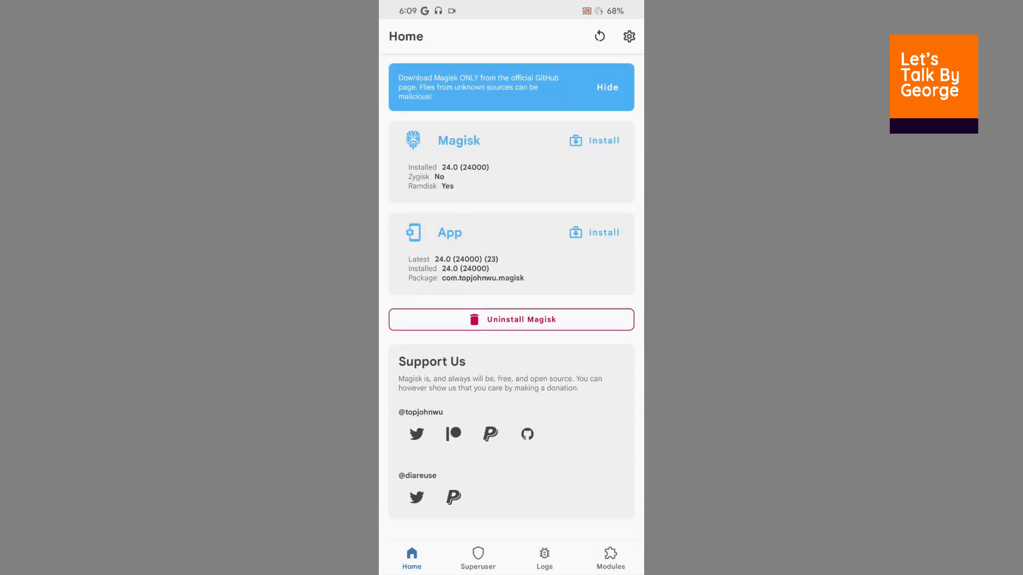
left_click(477, 558)
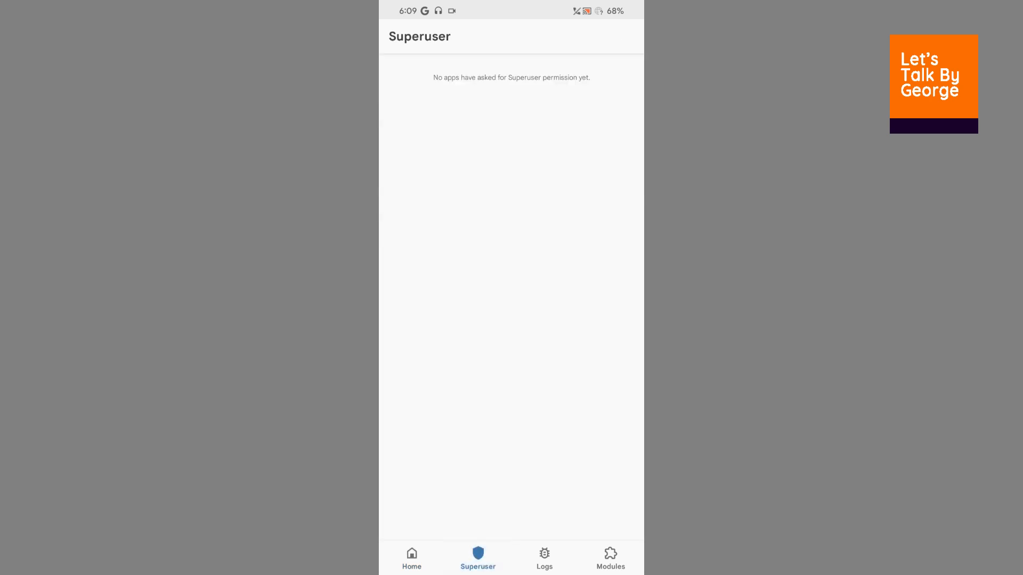
left_click(411, 560)
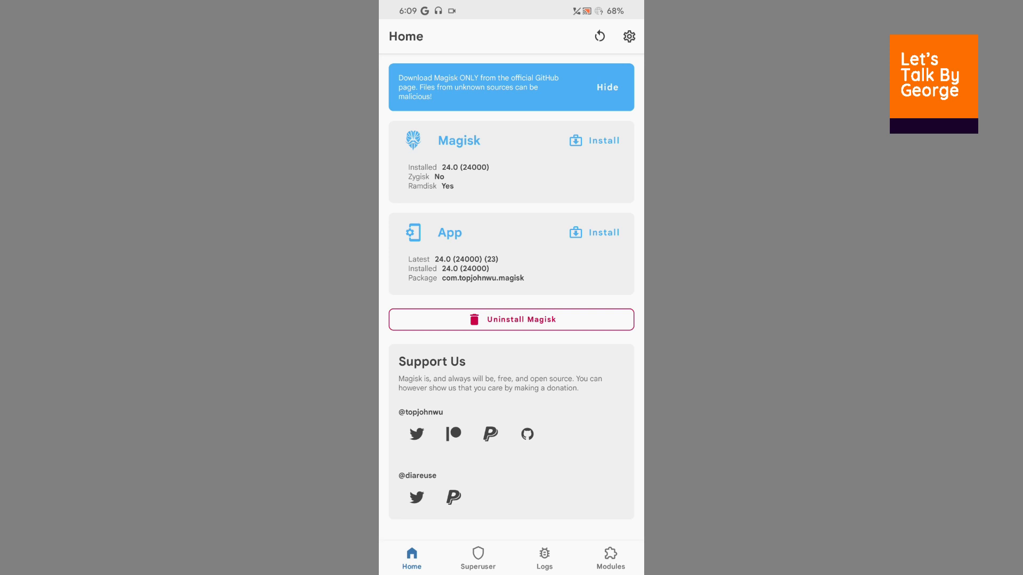
left_click(478, 557)
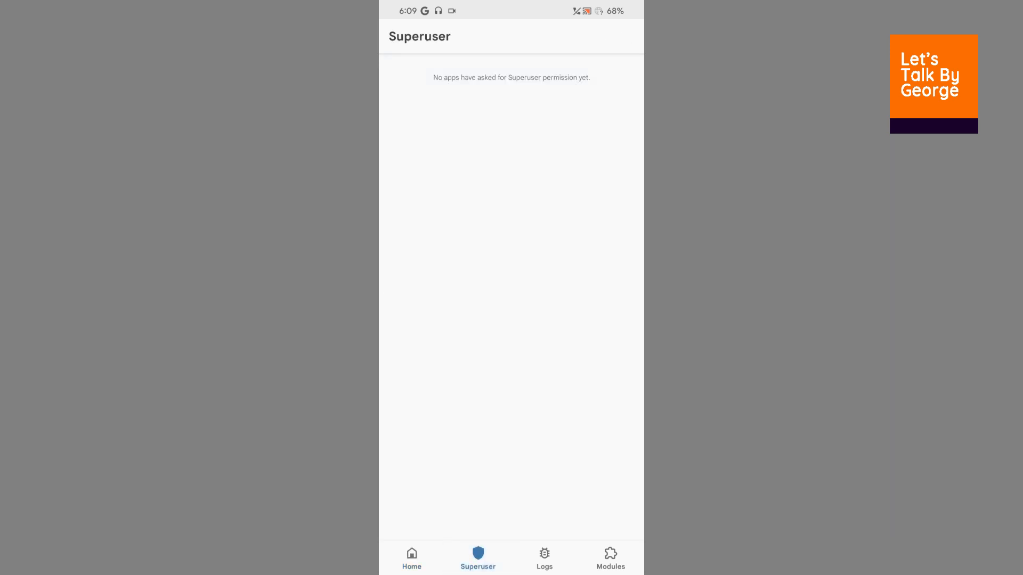
left_click(544, 560)
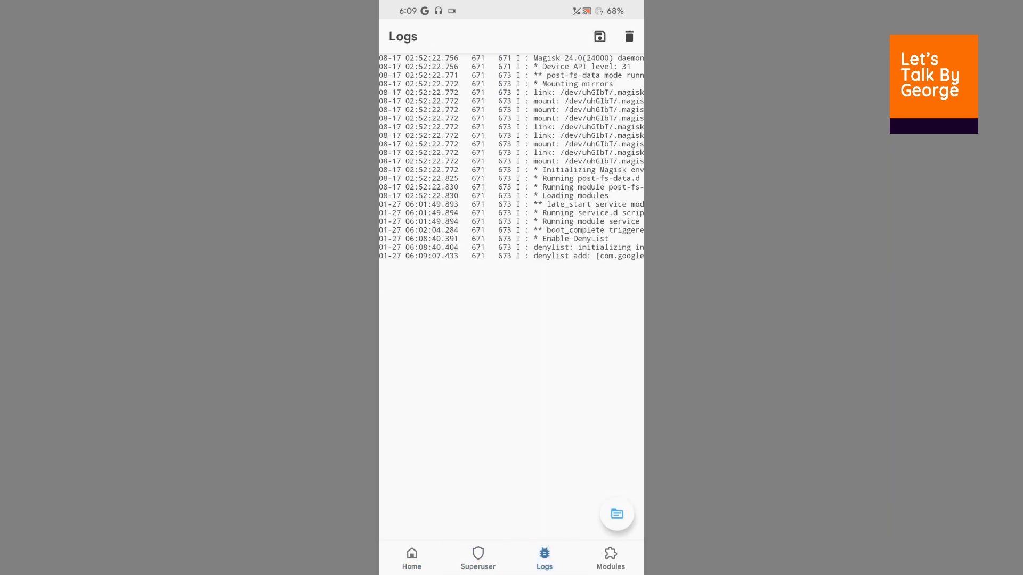
left_click(610, 556)
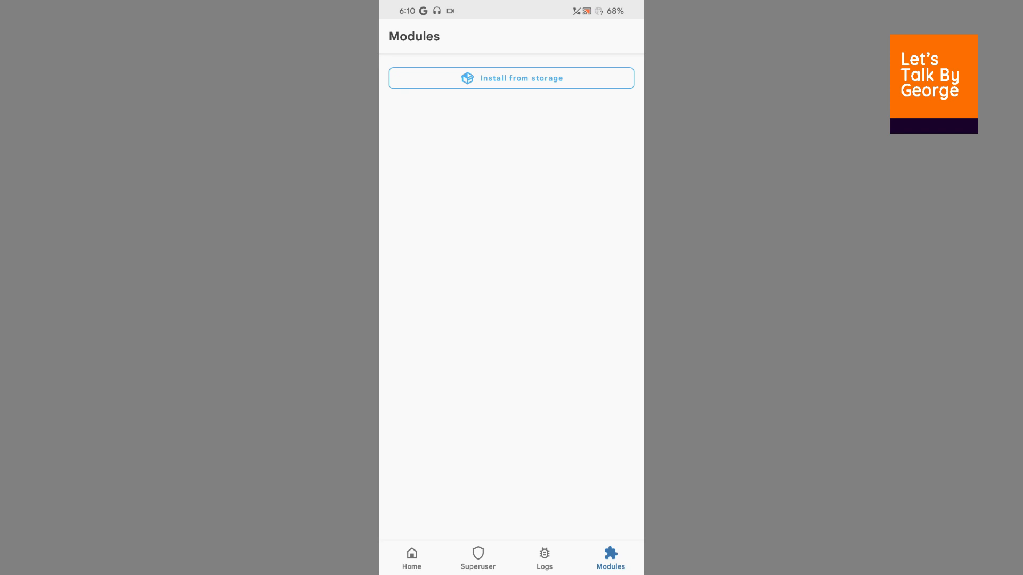
left_click(478, 559)
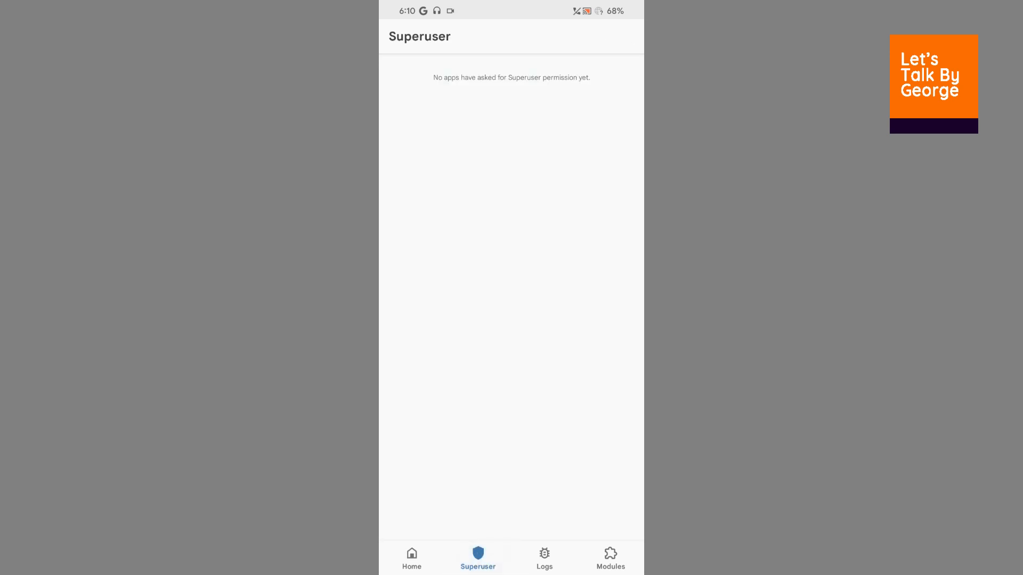
left_click(412, 557)
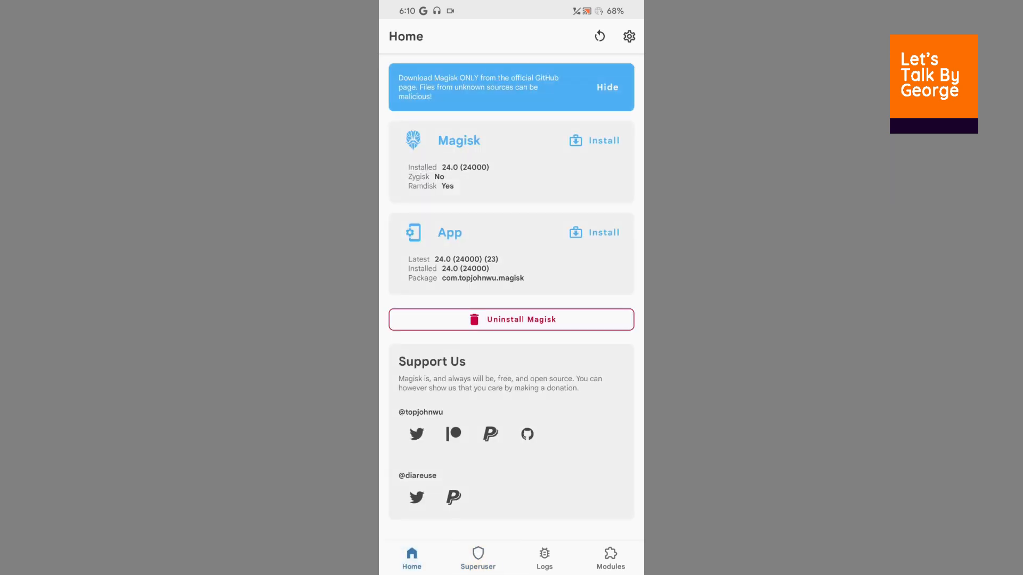